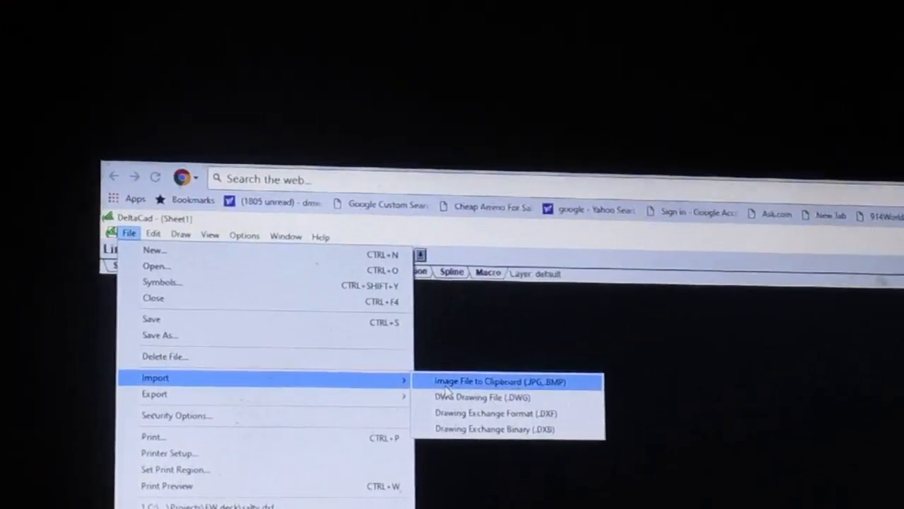
# Start the File > Import > Image File to Clipboard (JPG, BMP) command.
pyautogui.click(500, 381)
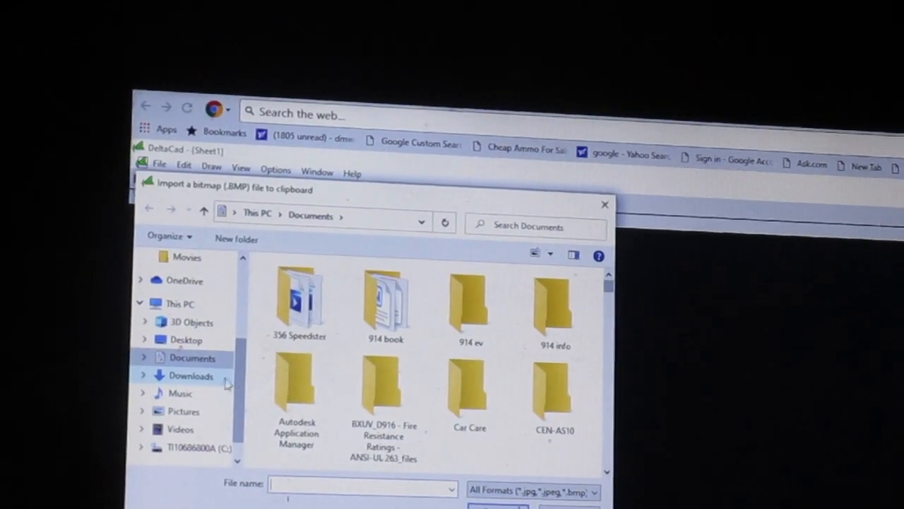
# Import IMG_0127.JPG from the Downloads folder onto the drawing sheet.
pyautogui.click(191, 375)
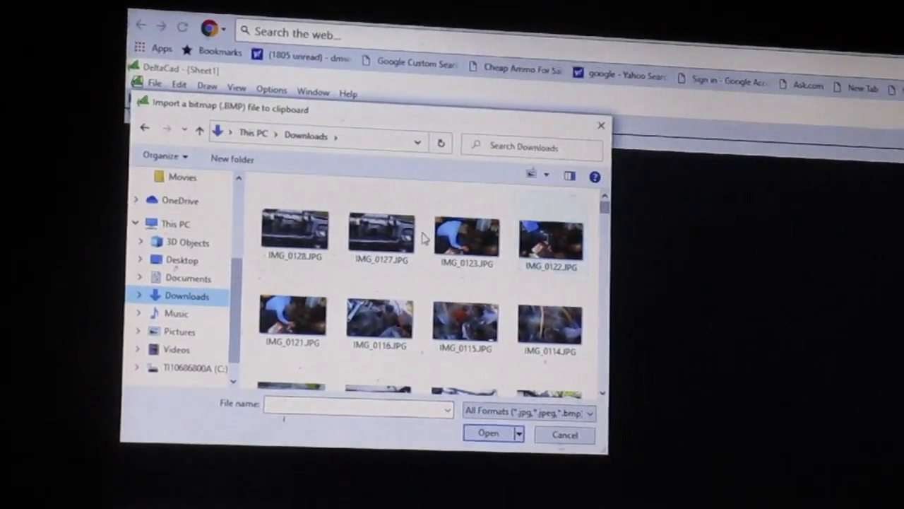
pyautogui.click(381, 226)
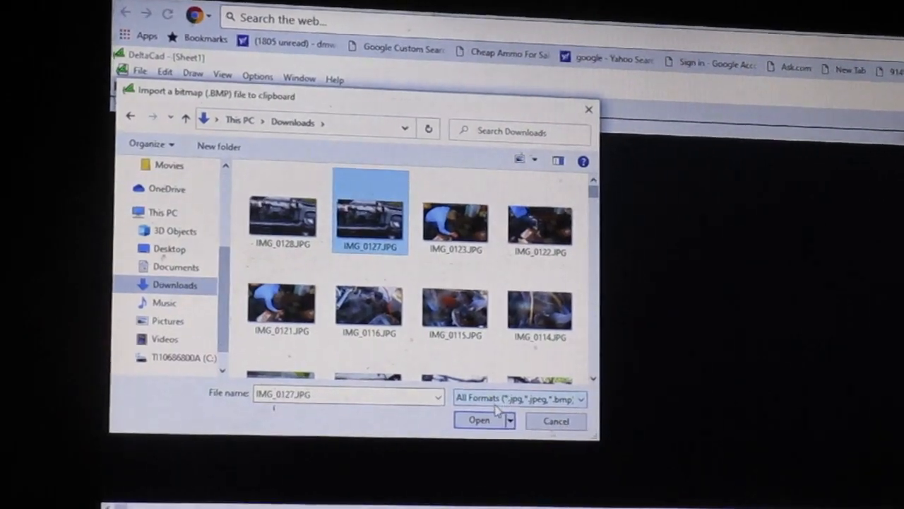
pyautogui.click(479, 420)
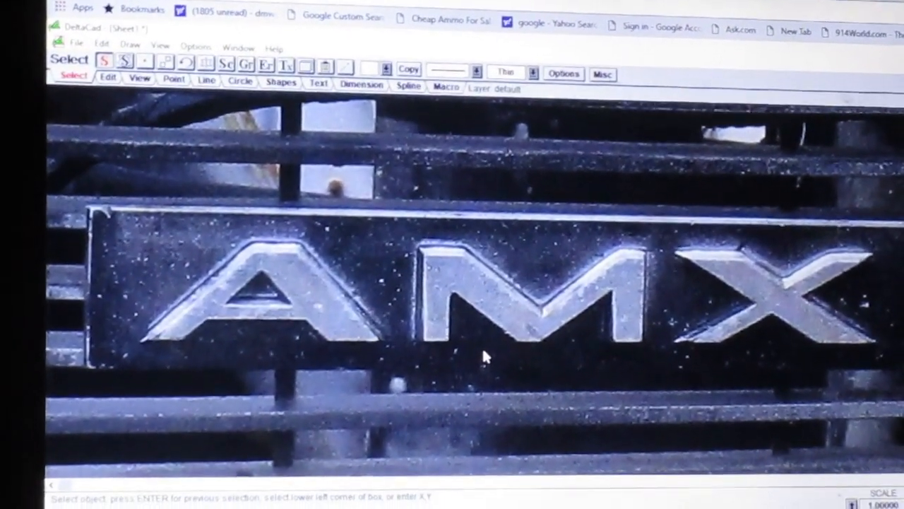
pyautogui.moveTo(150, 87)
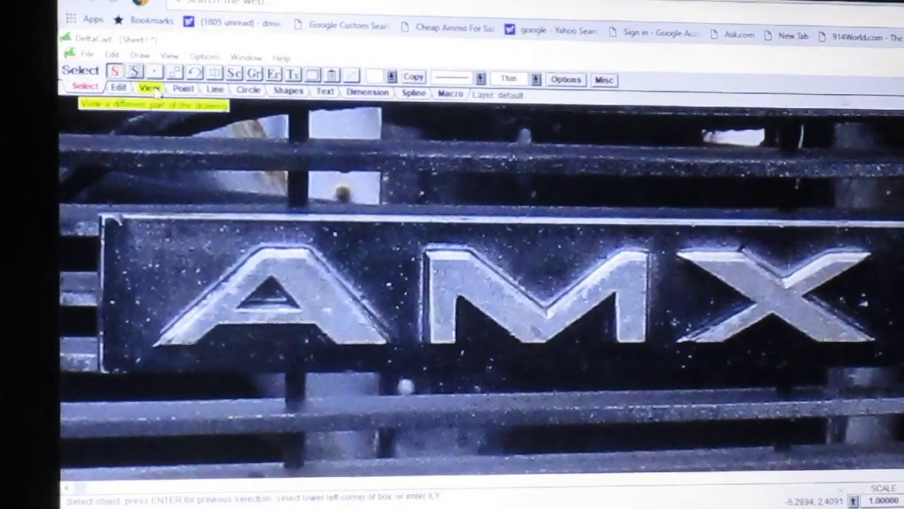
# Bring up the Line drawing tools via the View and Line tabs.
pyautogui.click(149, 88)
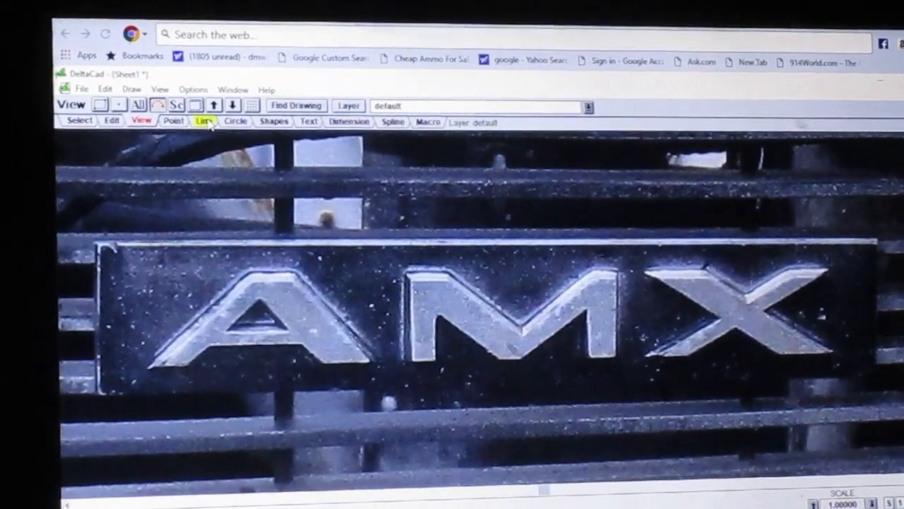
pyautogui.click(203, 122)
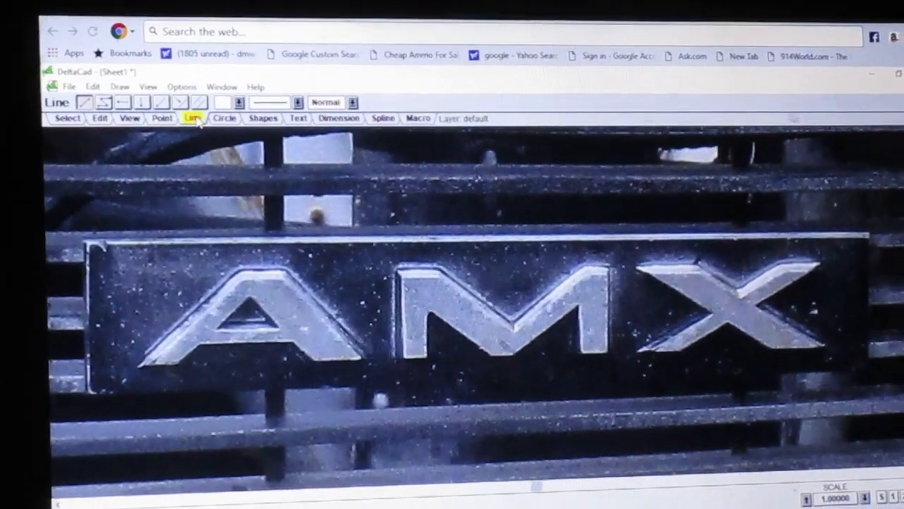